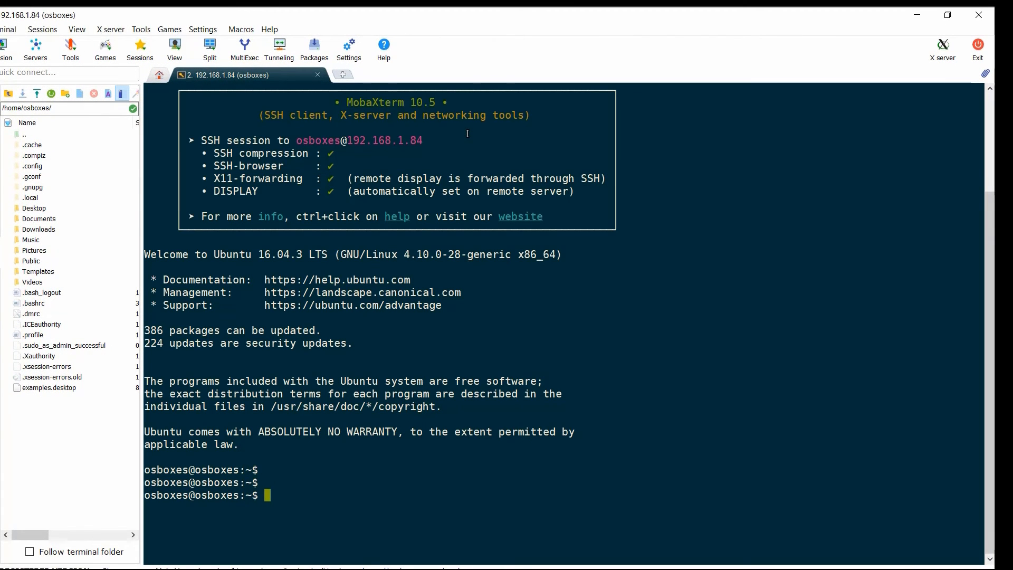
Clear the terminal to a fresh root shell prompt on the Ubuntu VM.
{"action": "type", "text": "clear"}
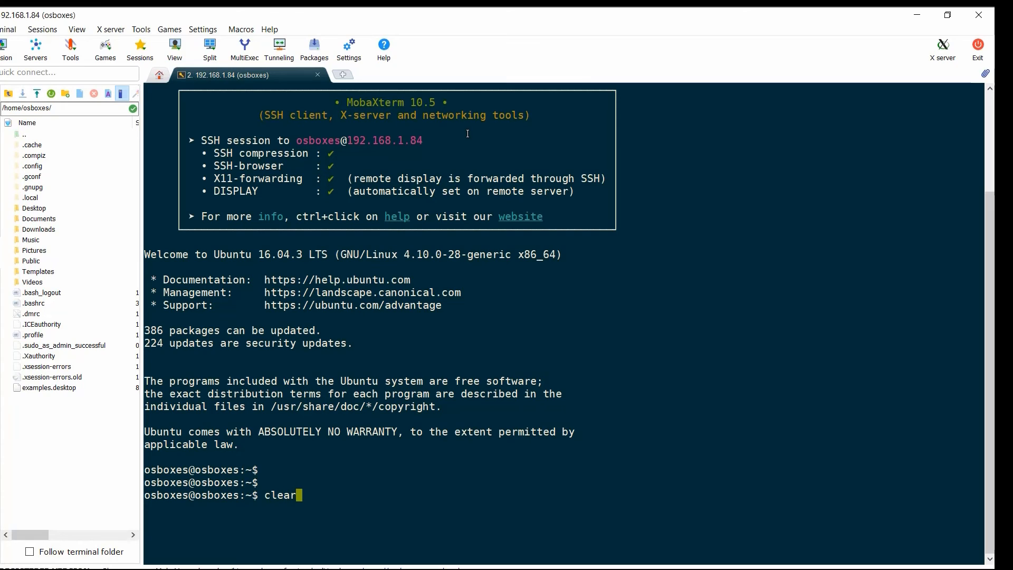
{"action": "key", "text": "Enter"}
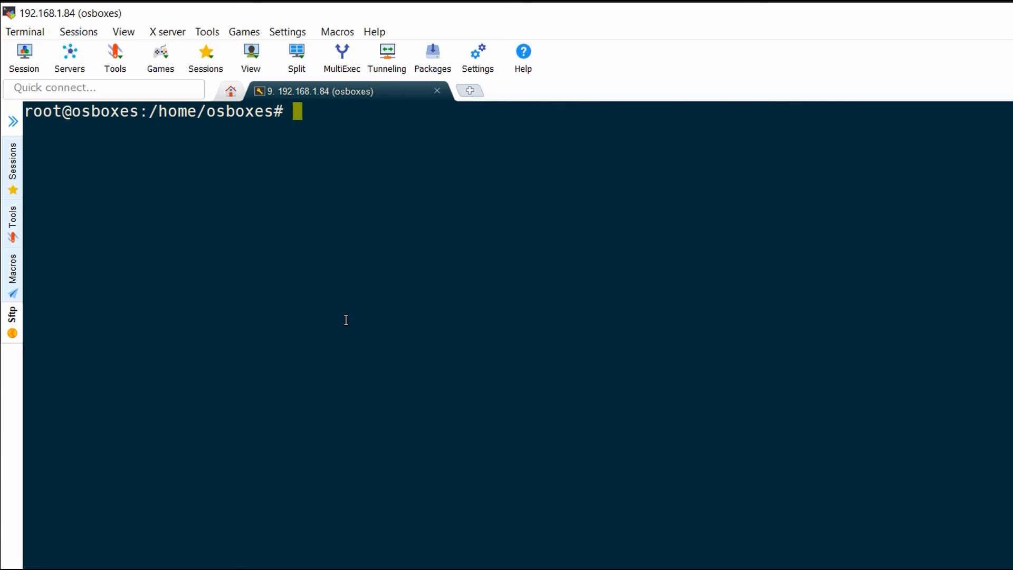
Install docker.io with apt-get, confirming Y at the continue prompt.
{"action": "type", "text": "ap"}
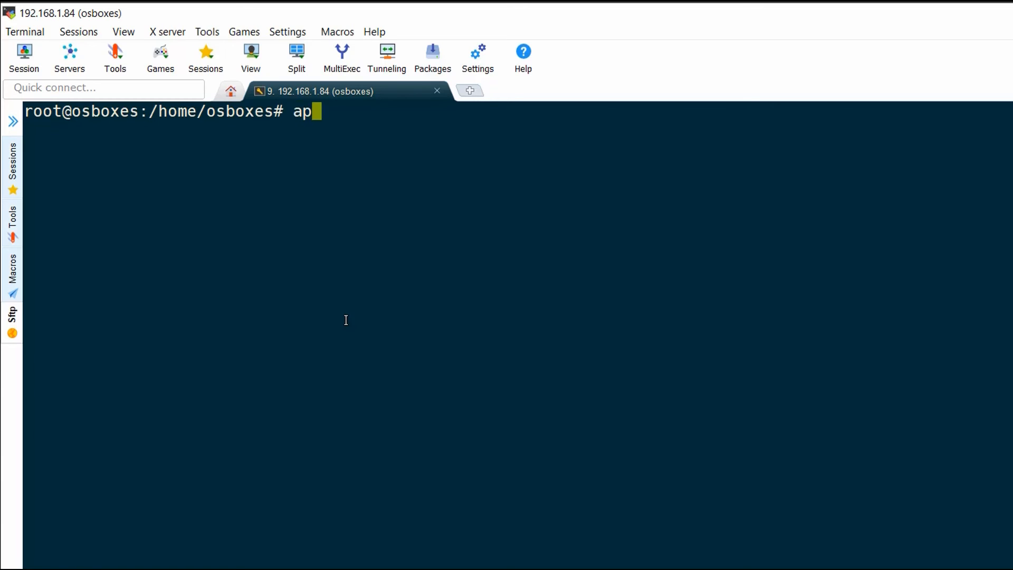
{"action": "type", "text": "t-get in"}
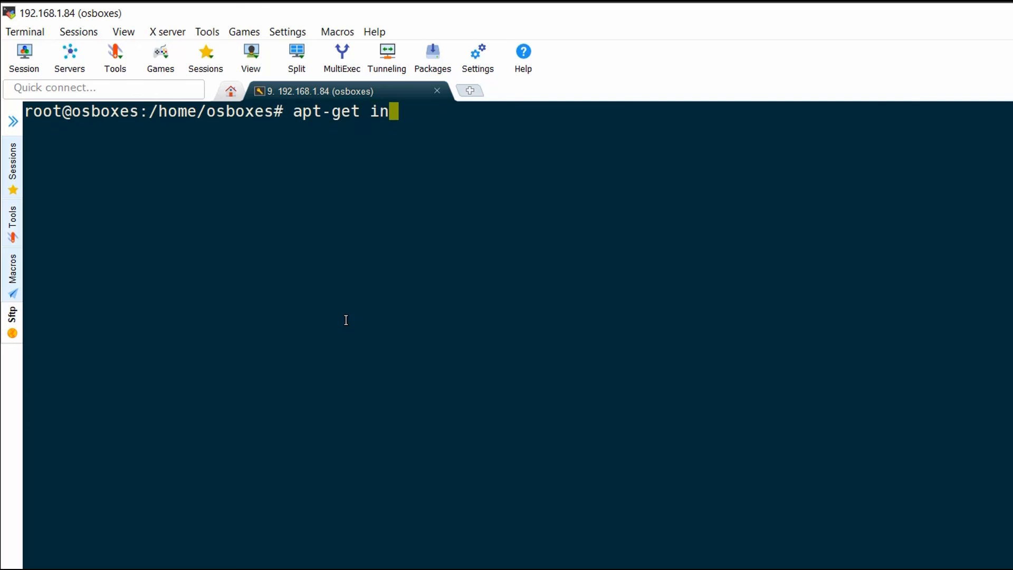
{"action": "type", "text": "stall docker.io"}
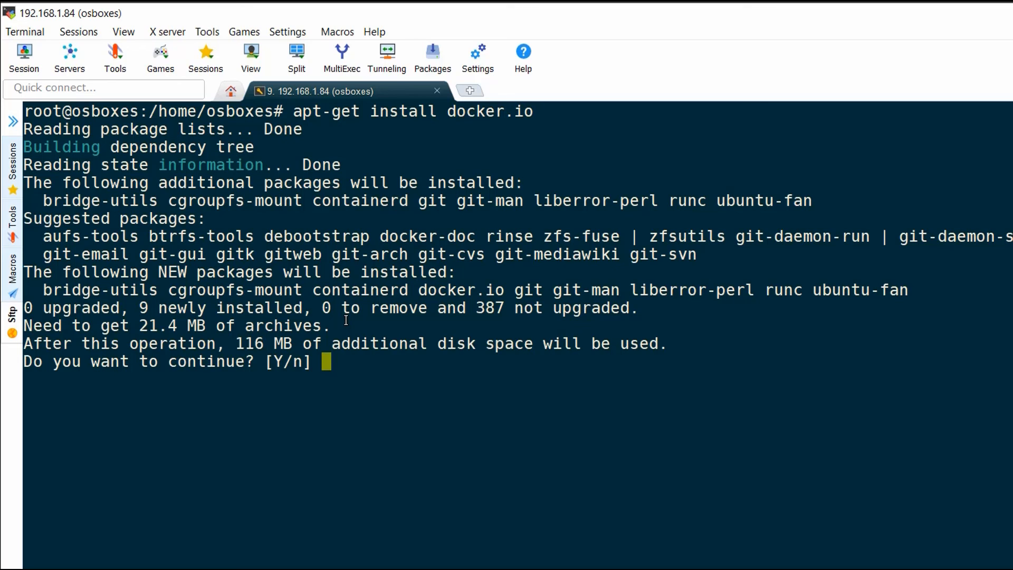
{"action": "type", "text": "Y"}
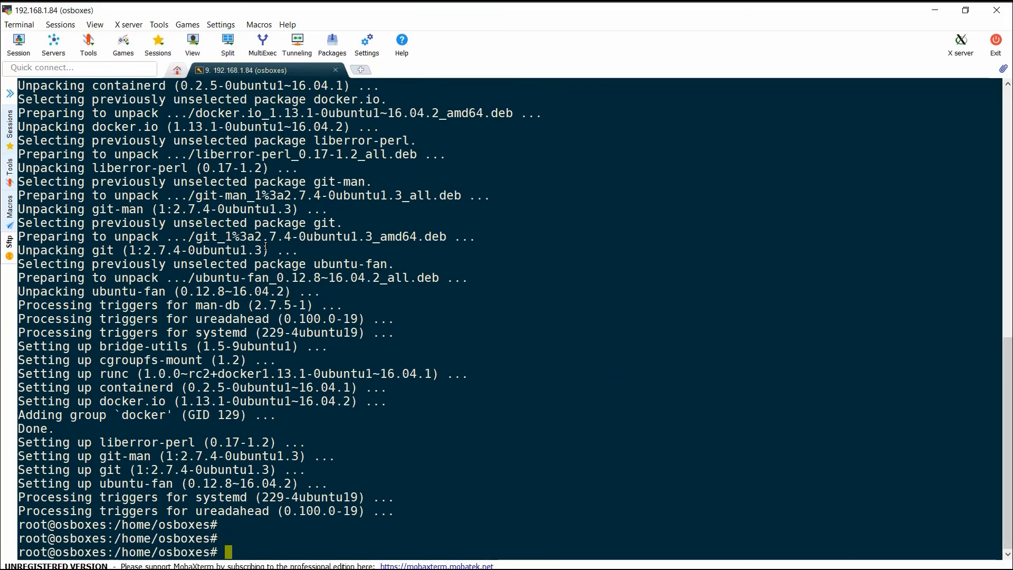
List Docker's commands, report version 1.13.1, and start the hello-world run.
{"action": "type", "text": "docker"}
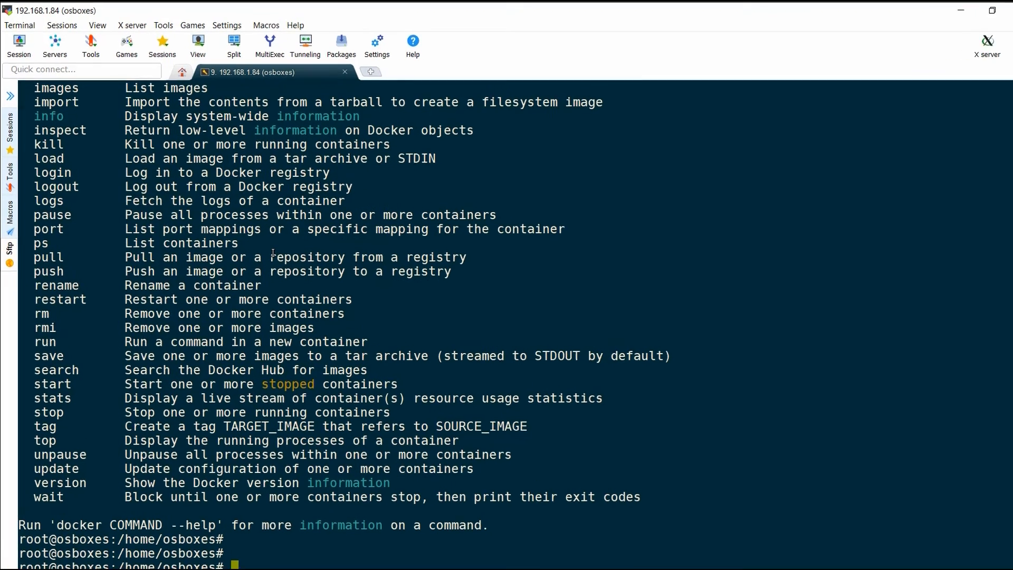
{"action": "type", "text": "docker version"}
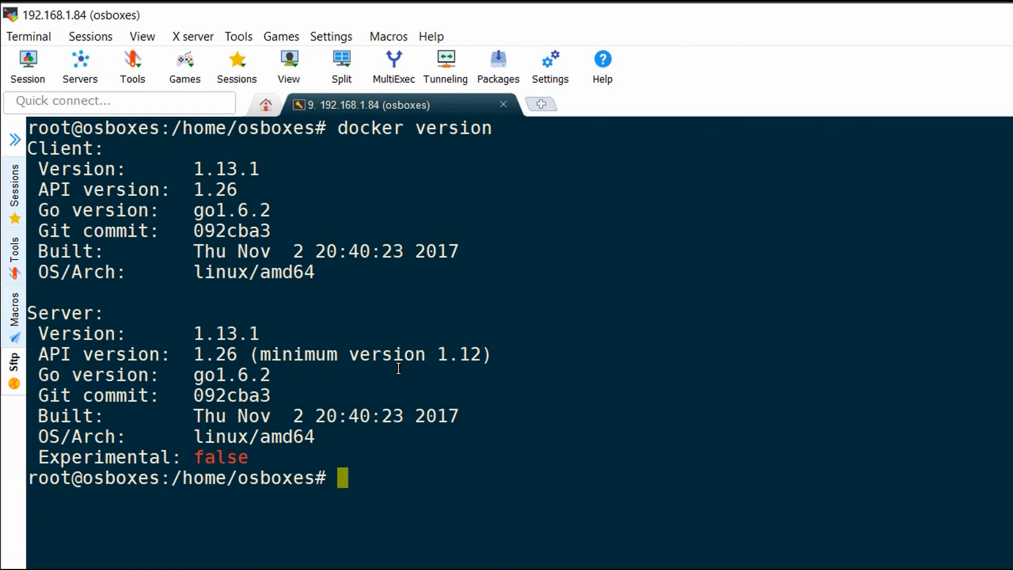
{"action": "type", "text": "docker run hello-world"}
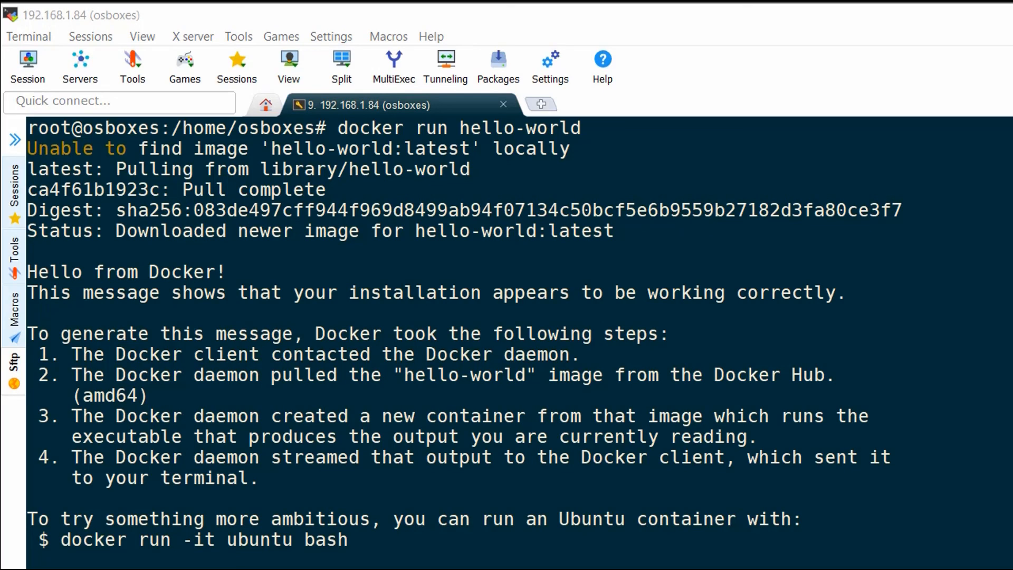
{"action": "mouse_move", "coordinate": [794, 451]}
{"action": "type", "text": "do"}
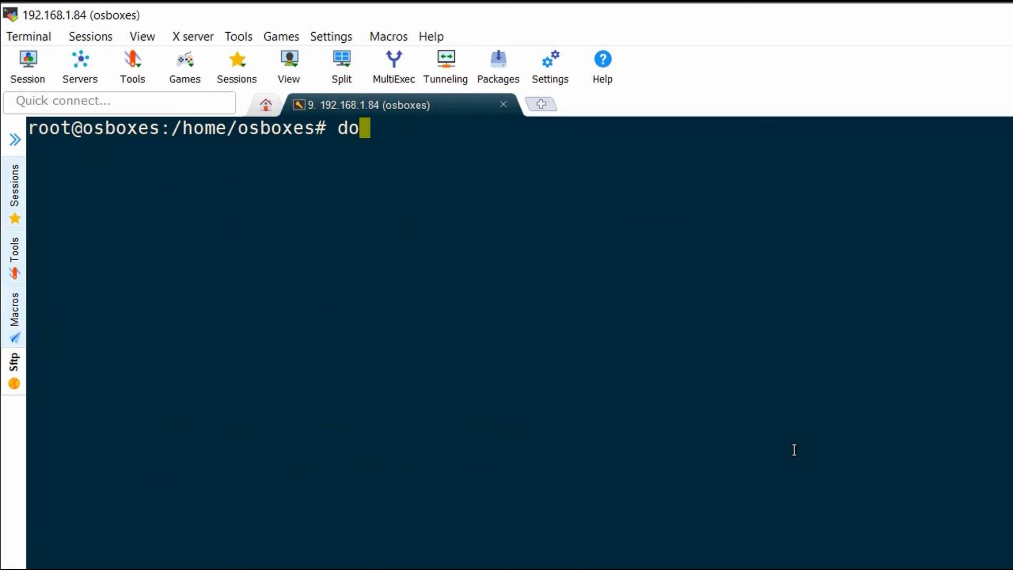
Run docker/whalesay cowsay boo to print the ASCII whale, then begin clearing the terminal.
{"action": "type", "text": "cker run dock"}
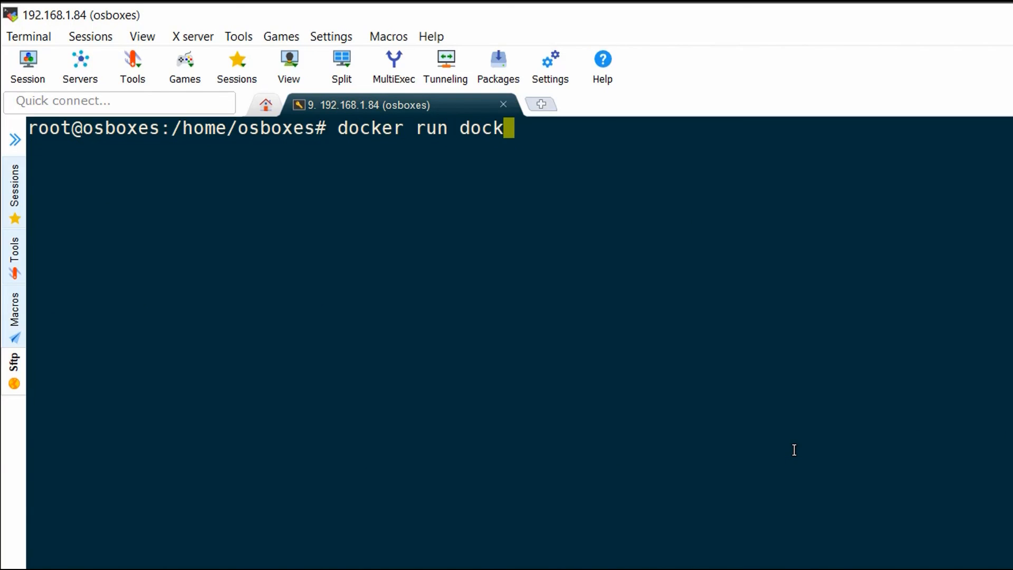
{"action": "type", "text": "er/whale"}
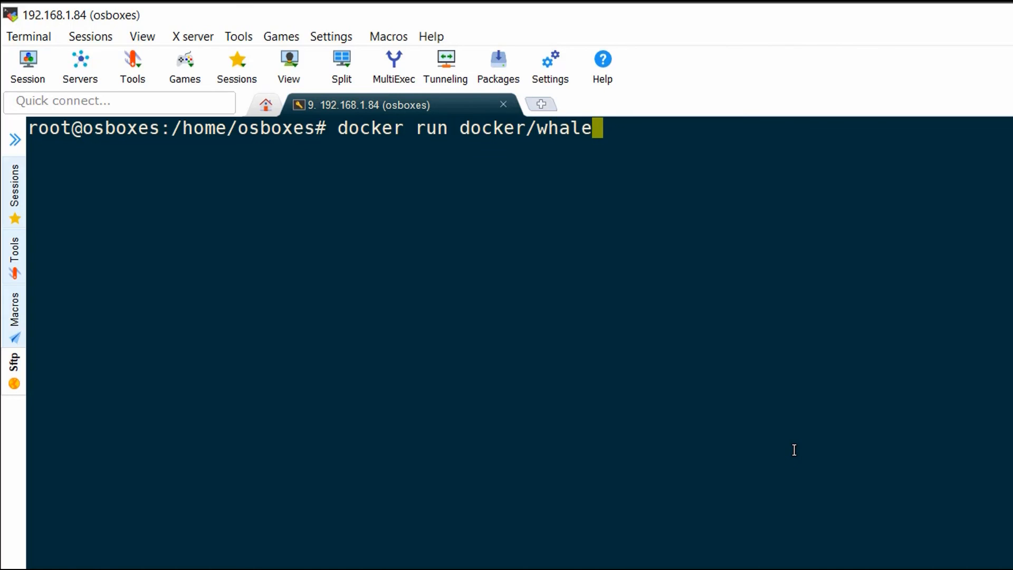
{"action": "type", "text": "say cowsay boo"}
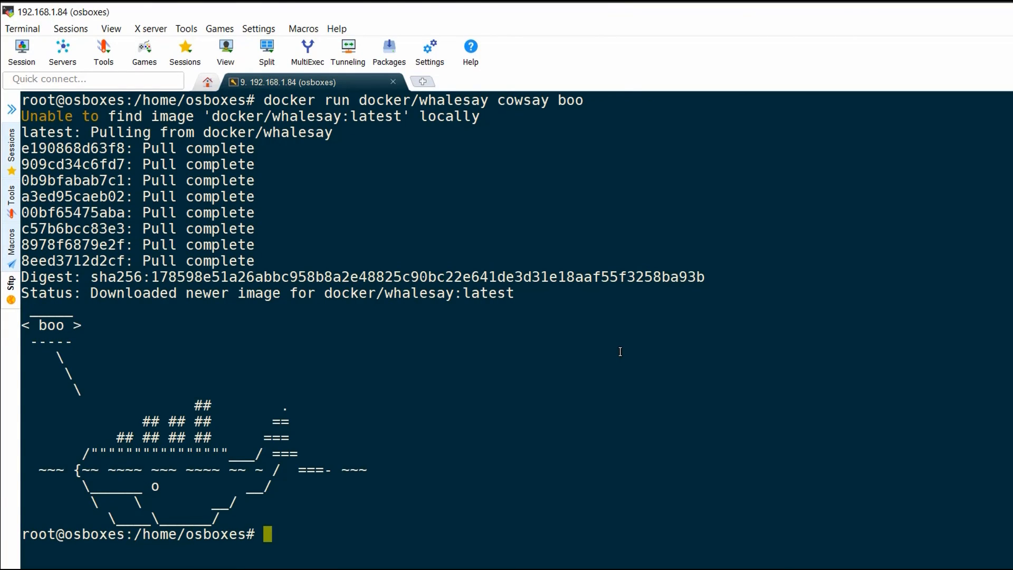
{"action": "type", "text": "c"}
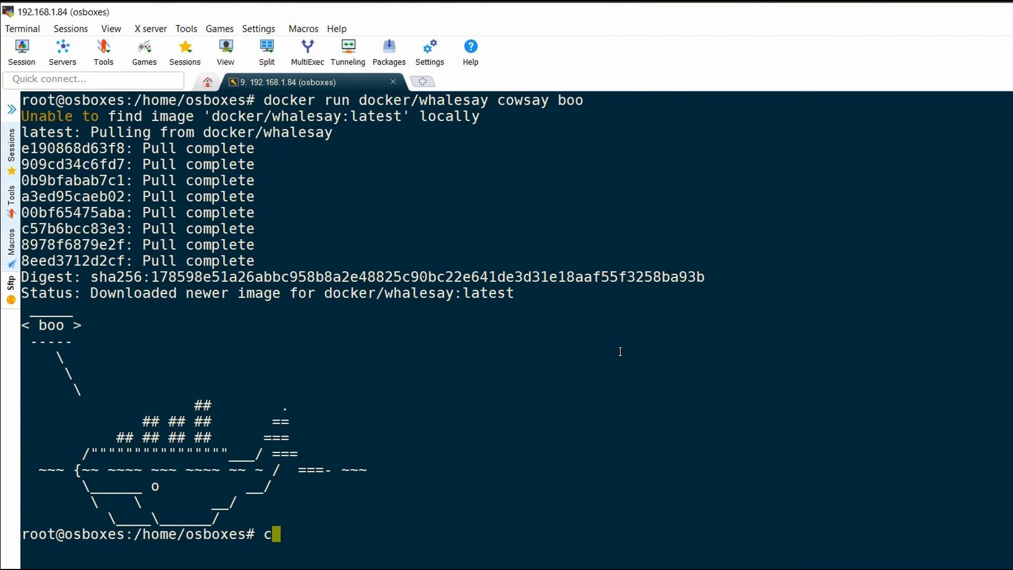
{"action": "type", "text": "lear"}
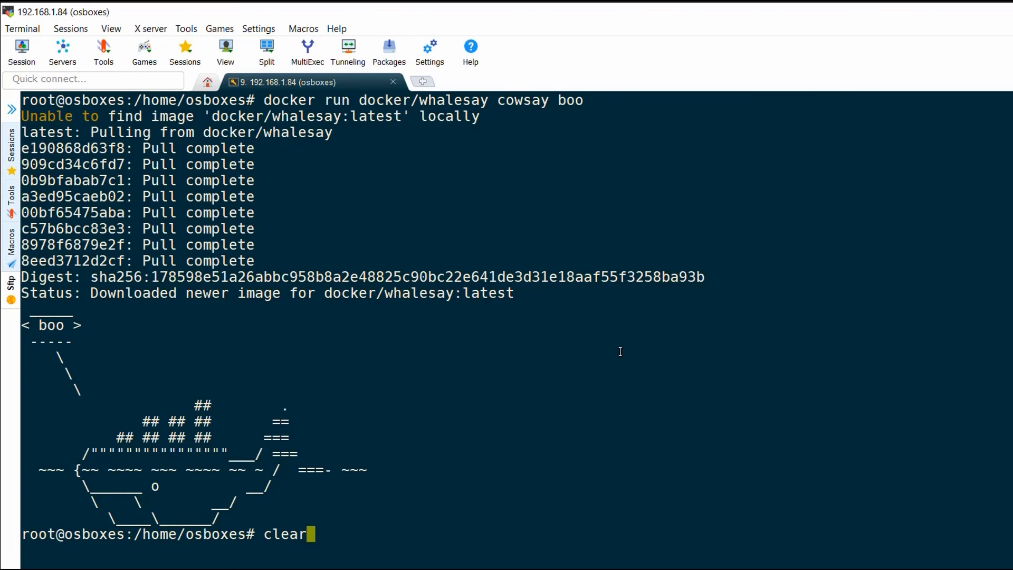